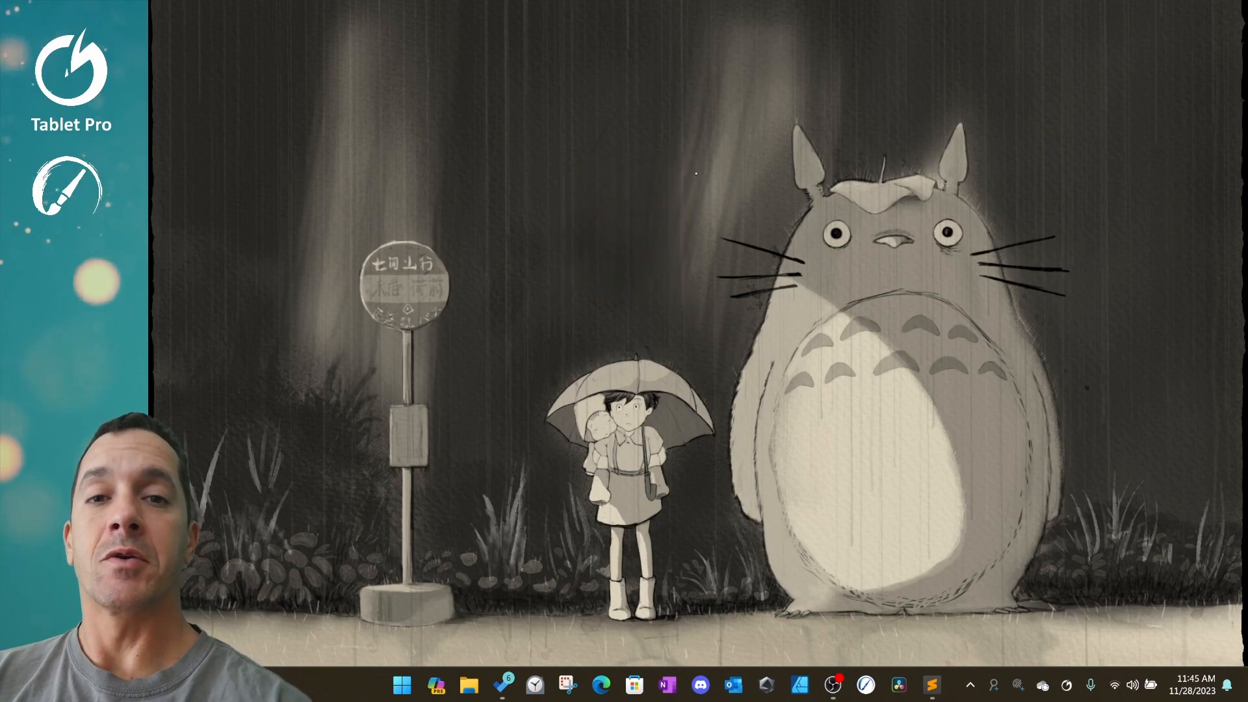
# Launch the Tablet Pro Studio main panel from the taskbar icon.
pyautogui.click(931, 686)
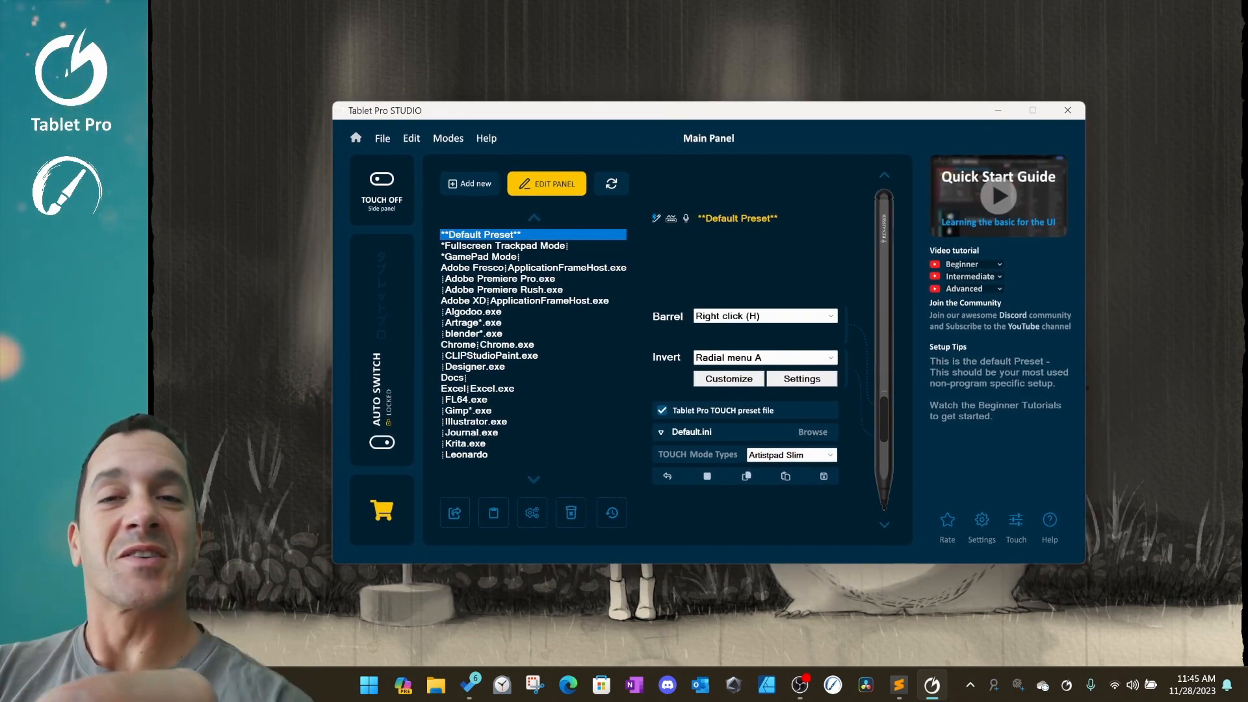
pyautogui.click(382, 138)
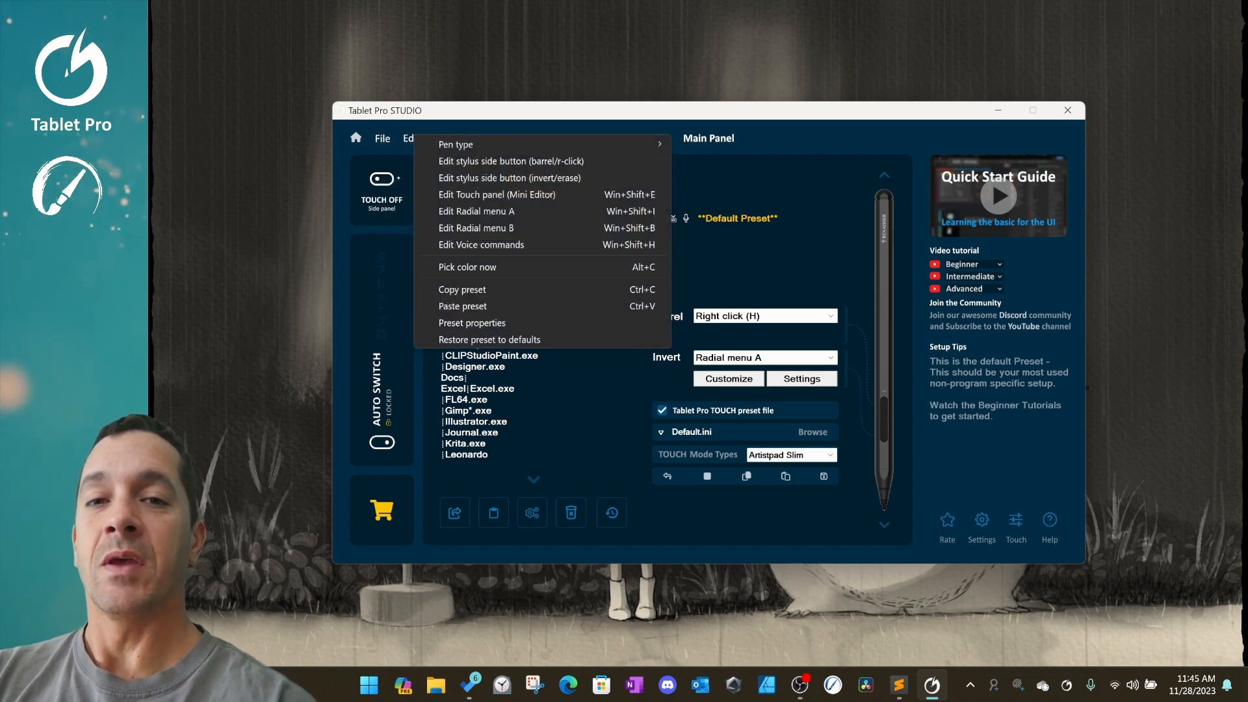
pyautogui.click(444, 138)
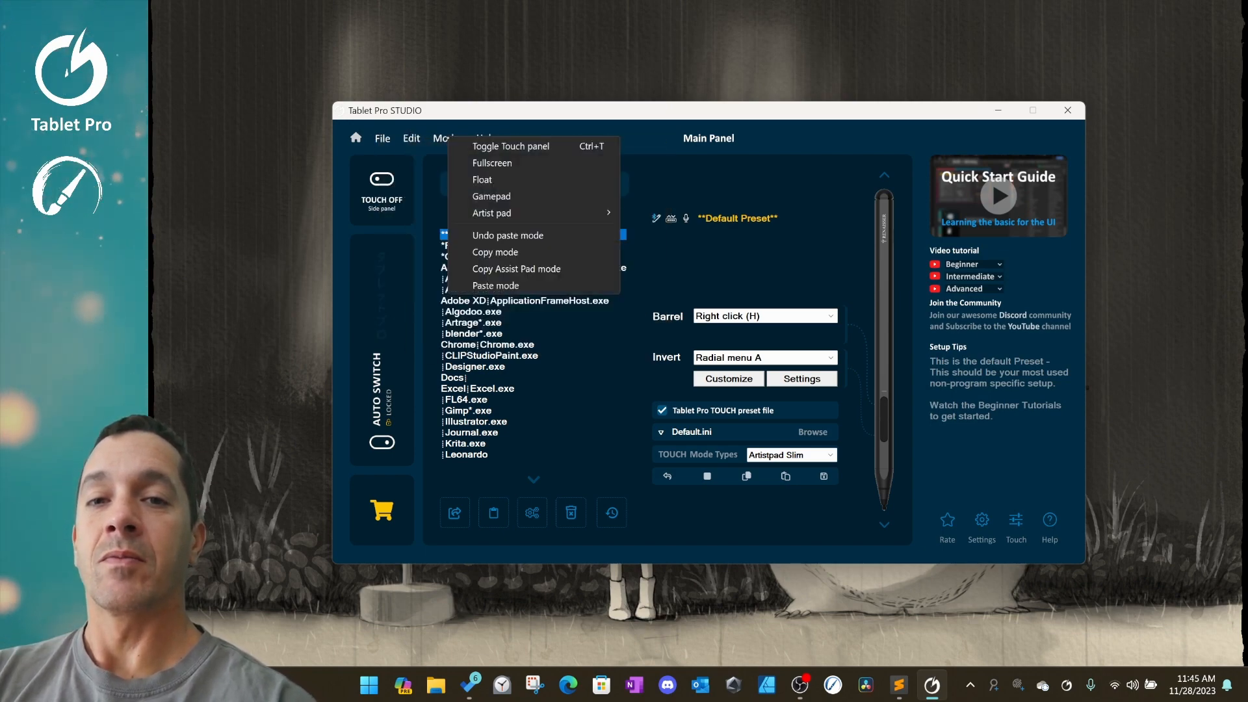
pyautogui.click(485, 138)
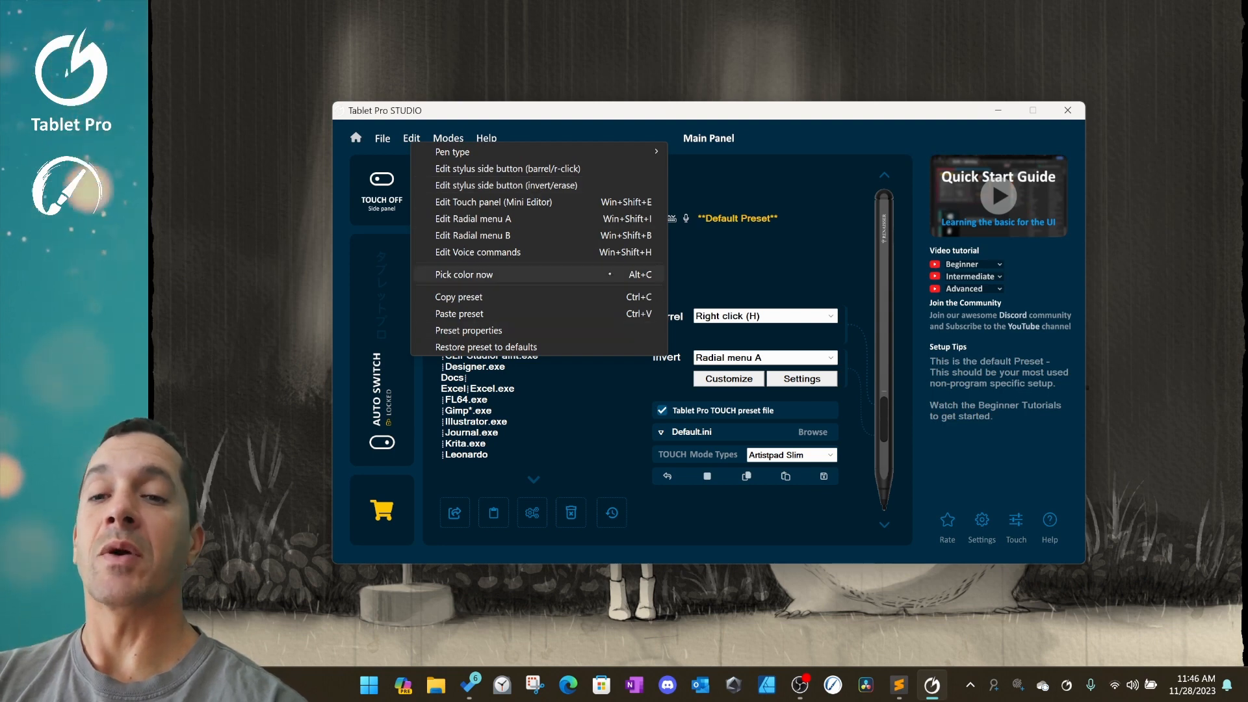
pyautogui.moveTo(459, 297)
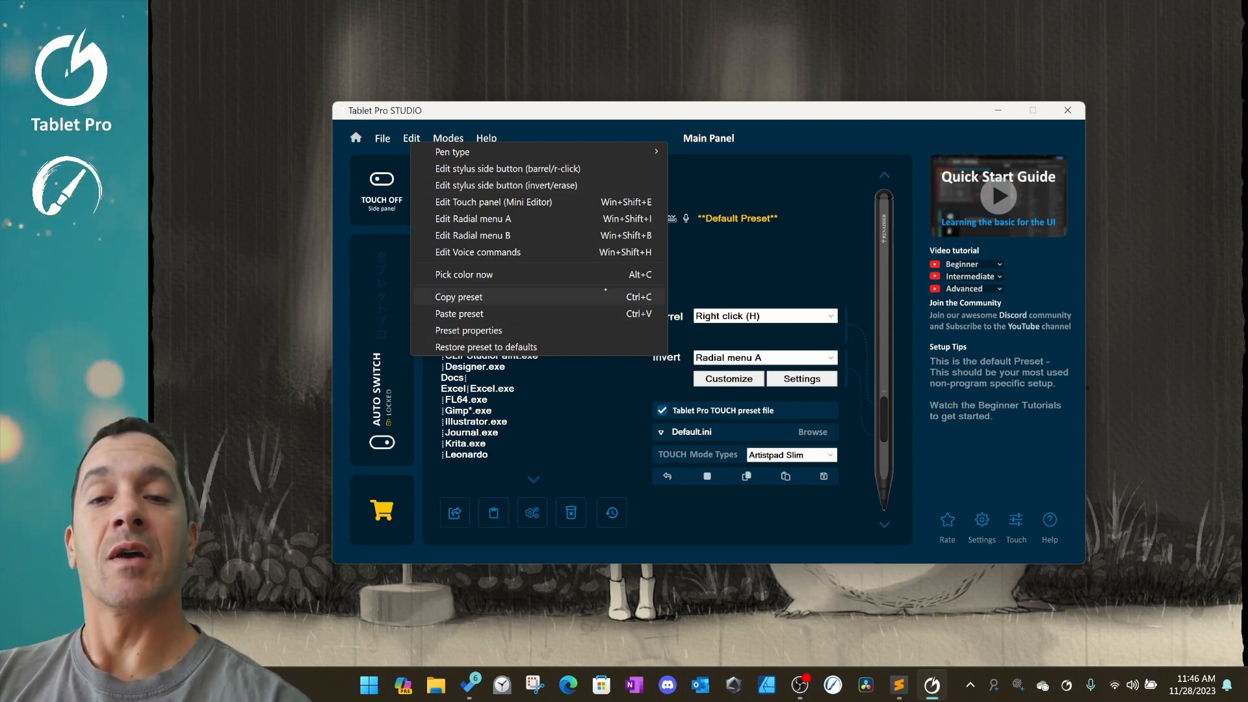
pyautogui.click(382, 138)
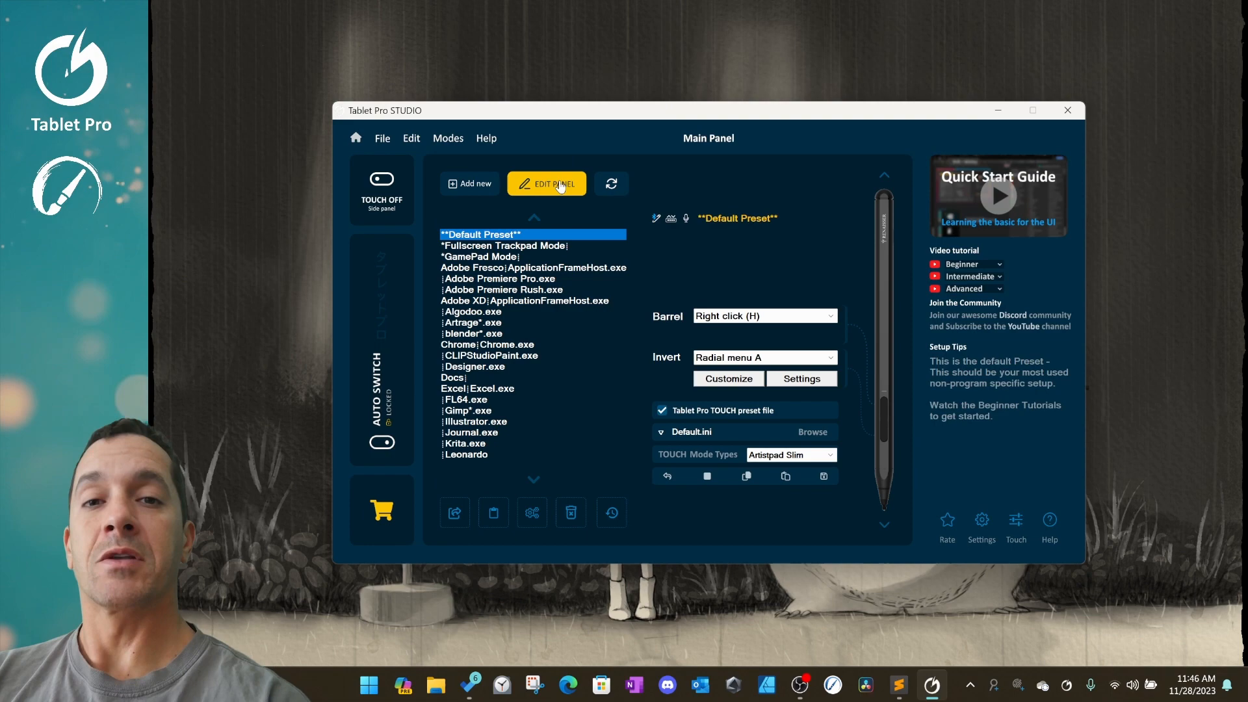
# Show the Mini Layout Editor for the default preset and launch its voice command panel.
pyautogui.click(546, 183)
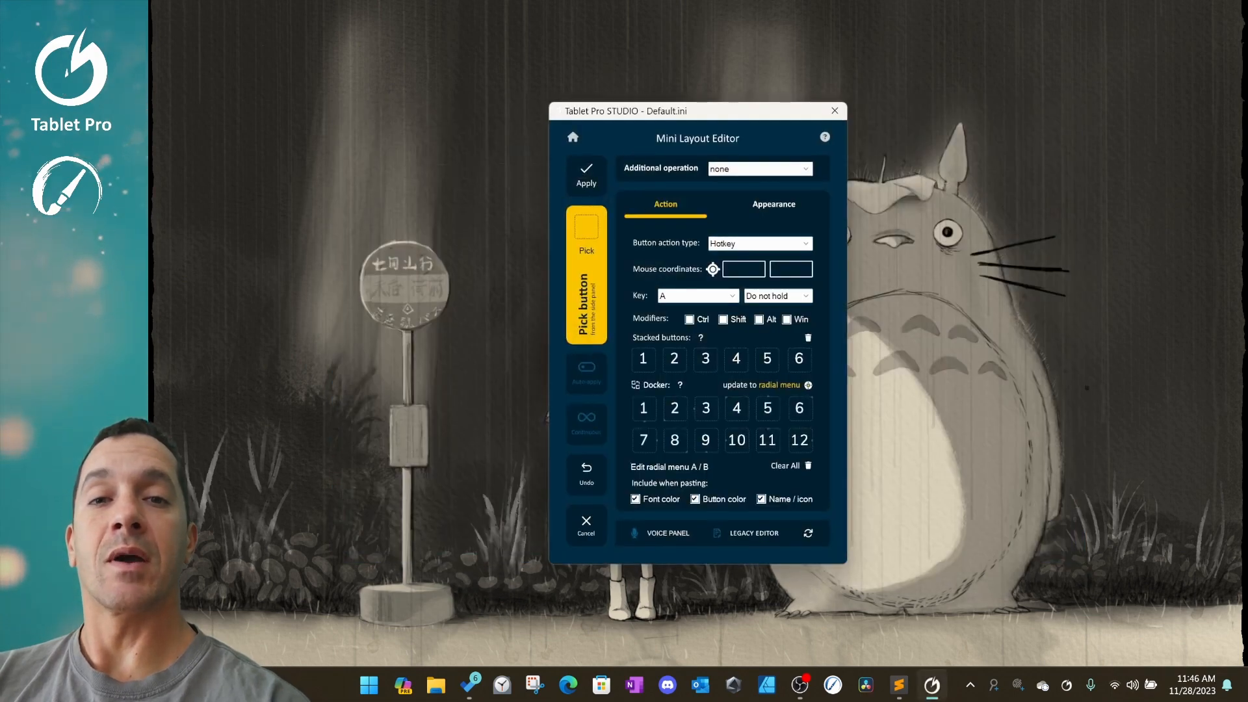
pyautogui.moveTo(826, 141)
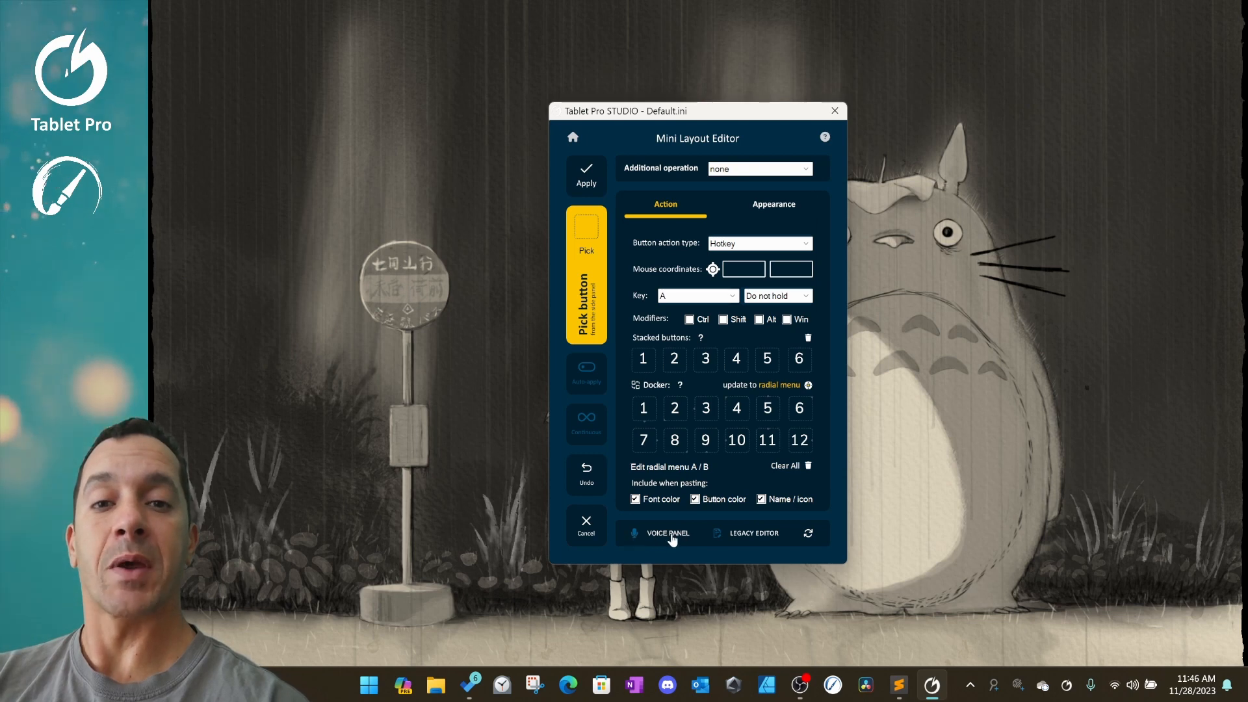
pyautogui.click(667, 533)
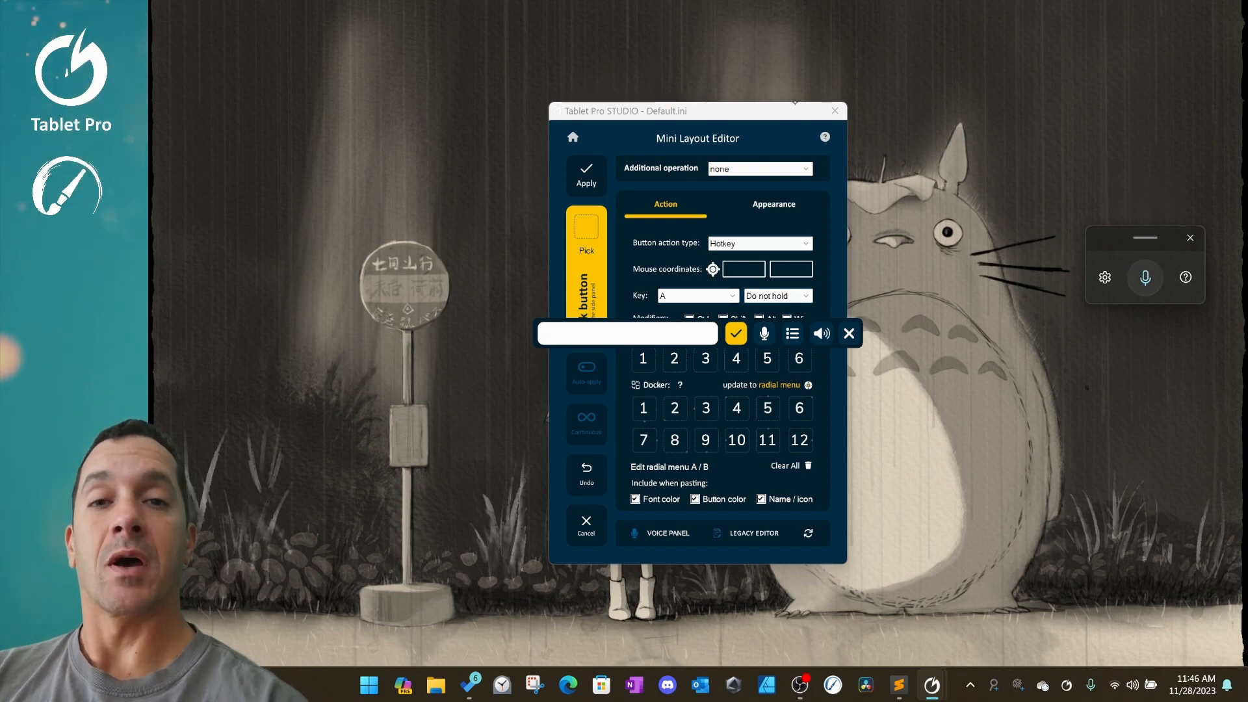
# Move the Mini Layout Editor to the left so the voice input bar is unobstructed.
pyautogui.moveTo(697, 111); pyautogui.dragTo(381, 147)
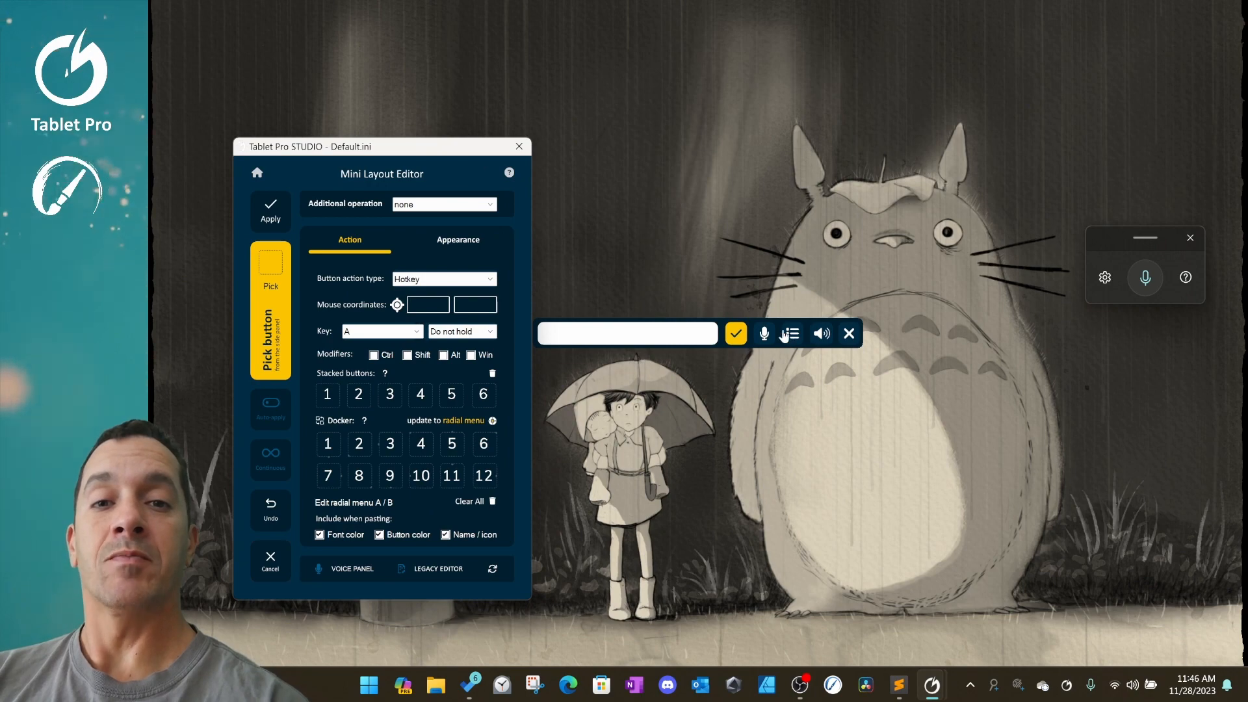
pyautogui.click(791, 335)
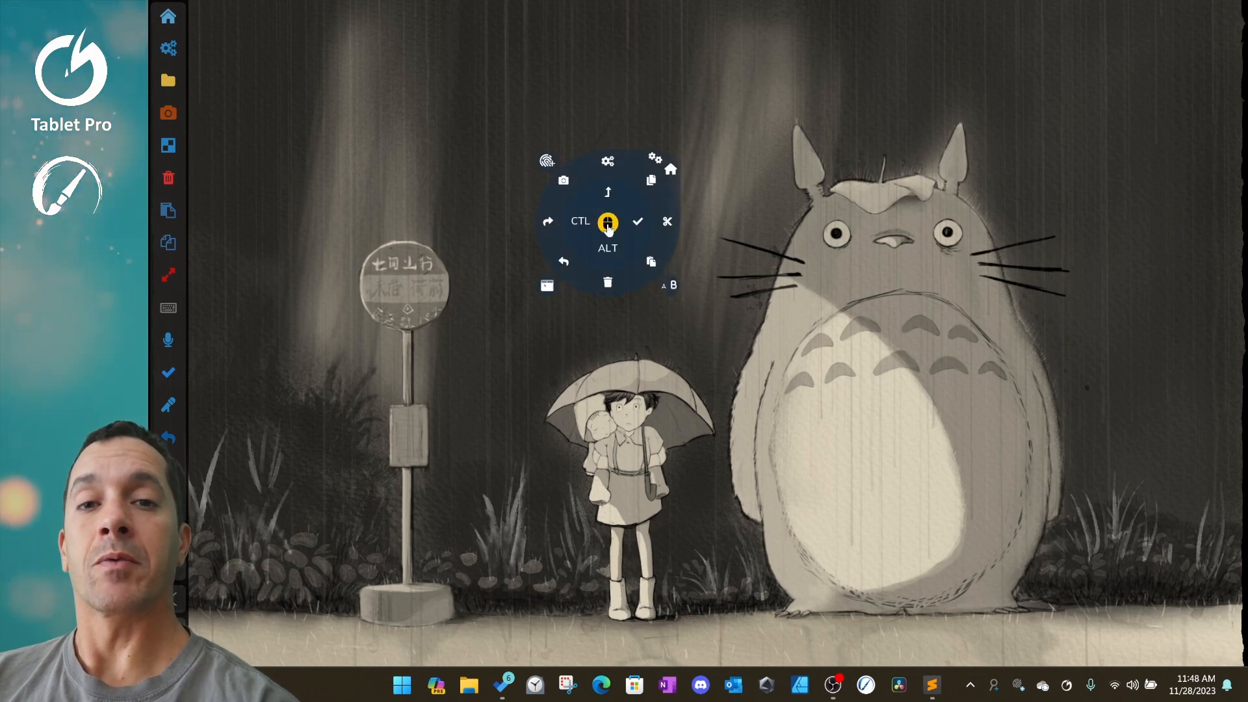
# Invoke the radial menu over the picture, dismiss it from its centre and bring it back.
pyautogui.click(607, 221)
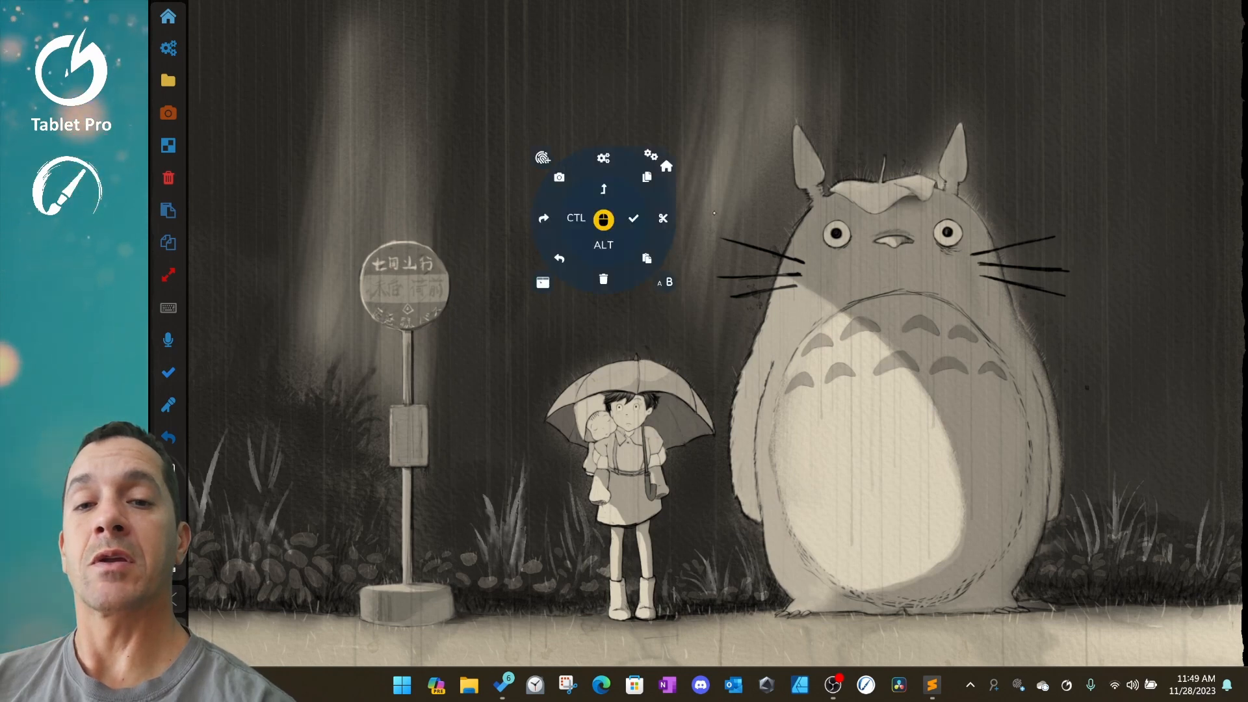
pyautogui.click(604, 218)
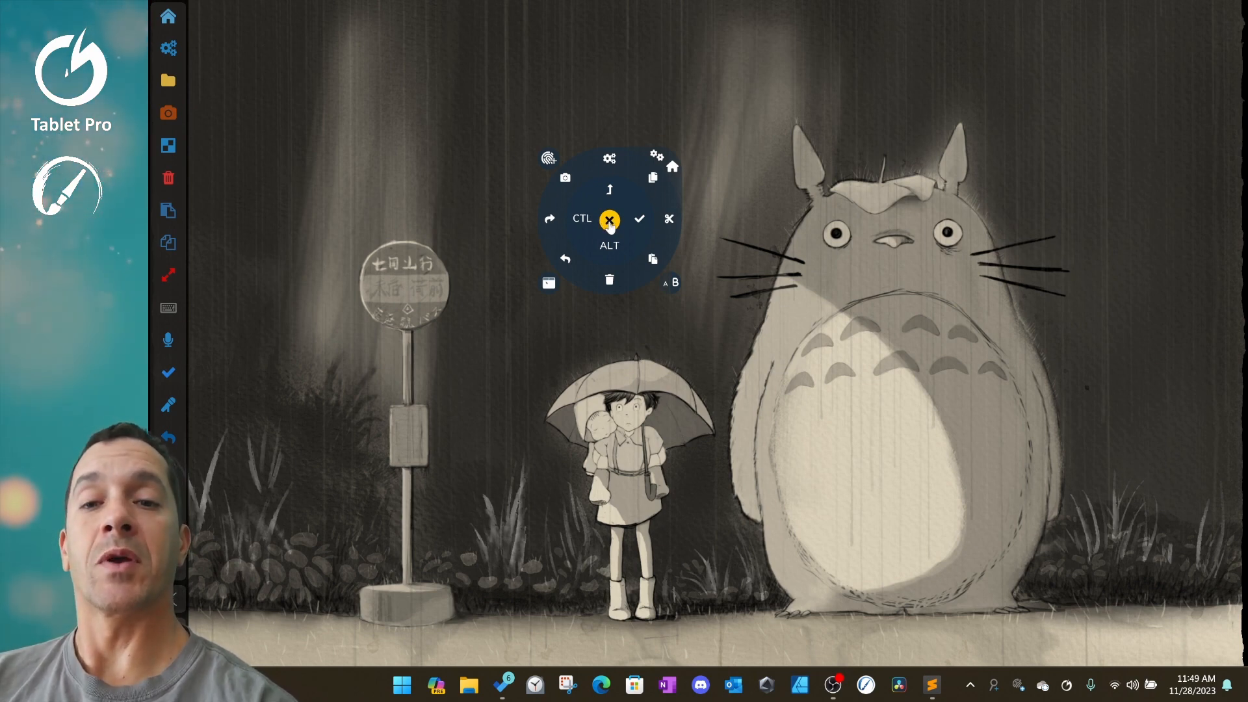
pyautogui.click(609, 218)
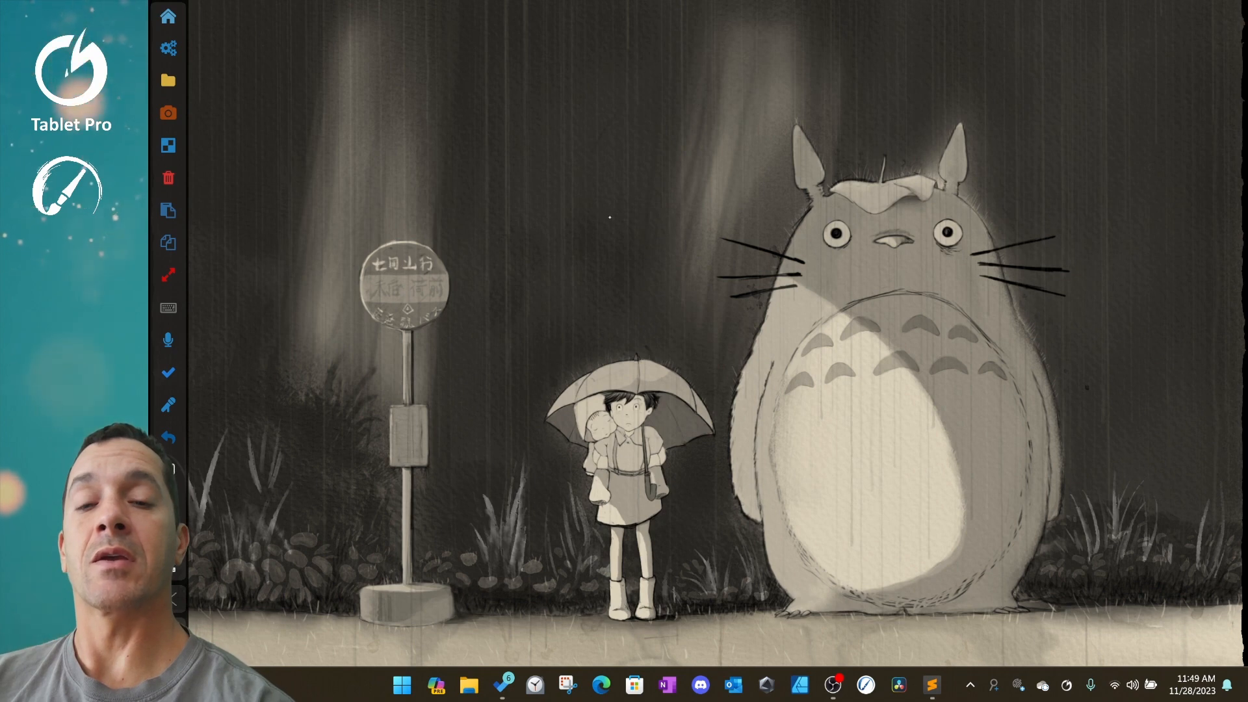
pyautogui.click(609, 217)
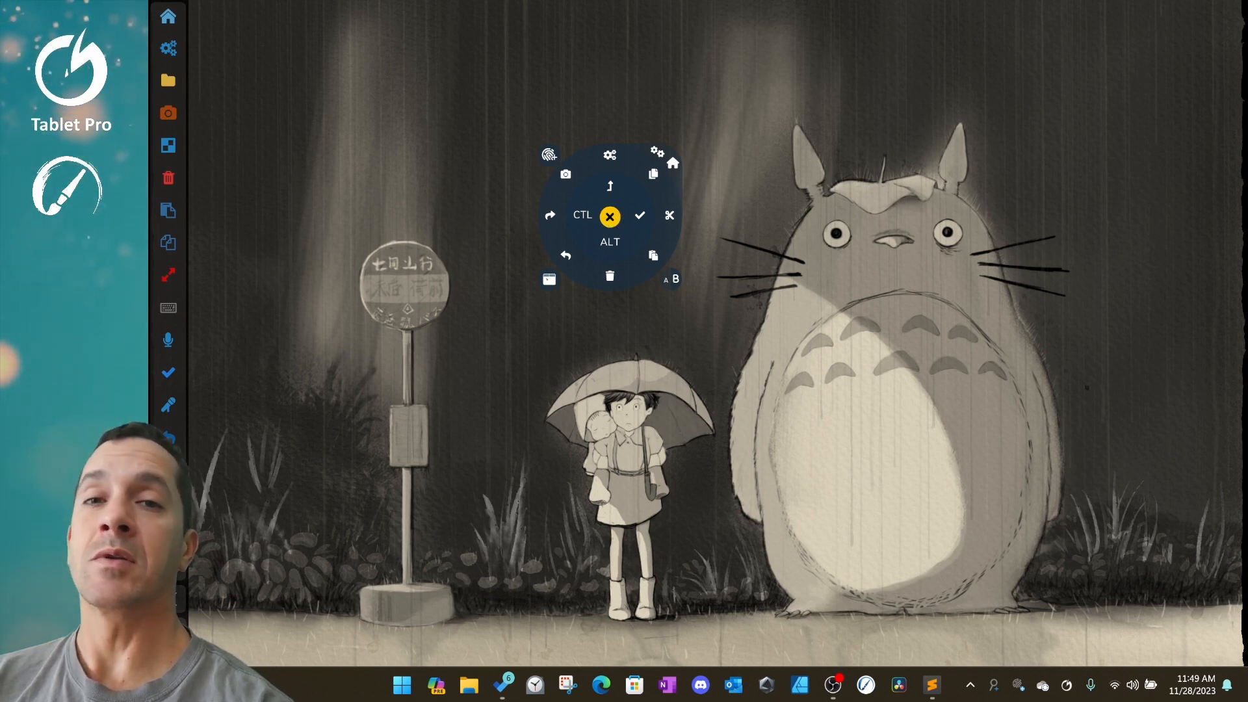
# Drag the radial menu to the lower right and show the Tablet Pro tray options list.
pyautogui.moveTo(609, 216); pyautogui.dragTo(1039, 554)
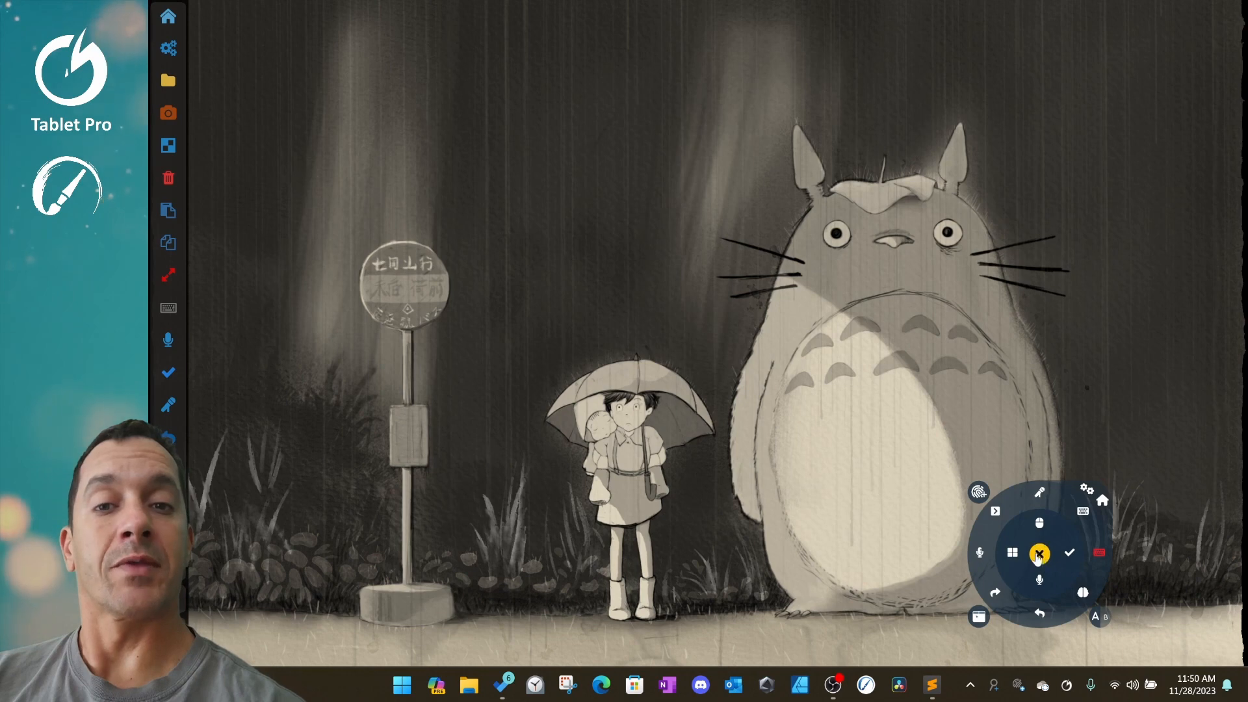
pyautogui.click(1040, 553)
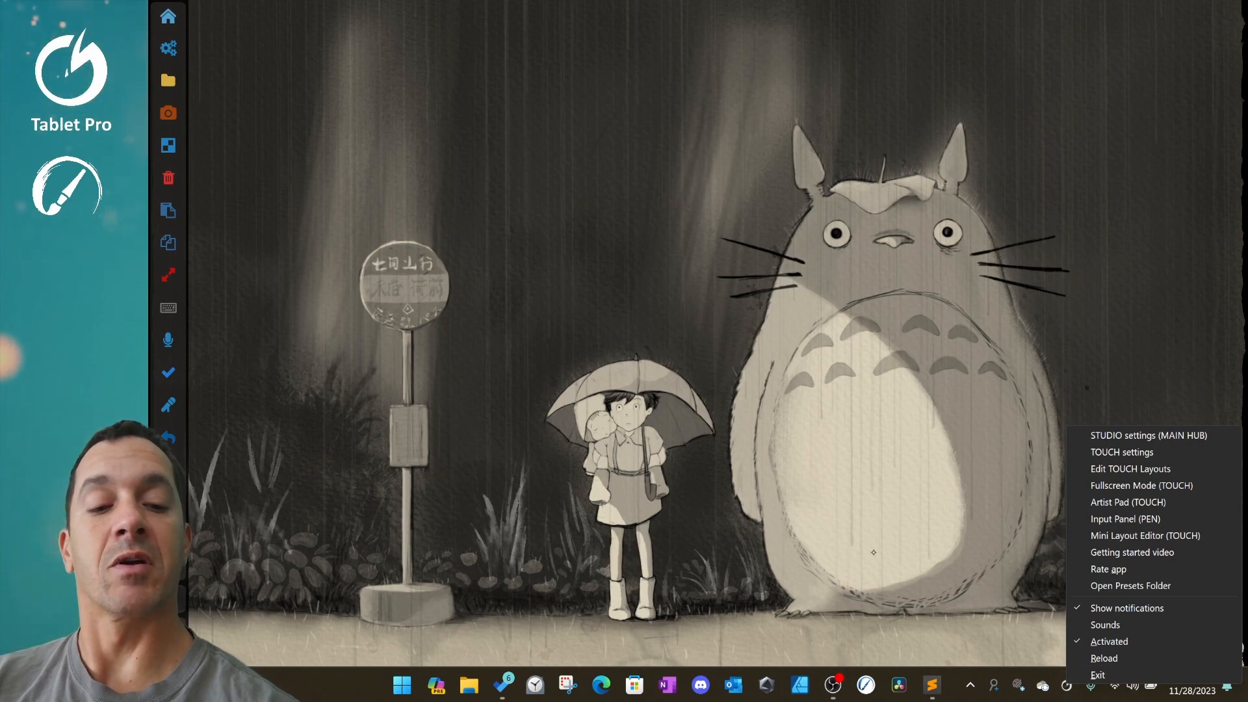
# Choose STUDIO settings (MAIN HUB) to reopen the main panel.
pyautogui.click(1147, 435)
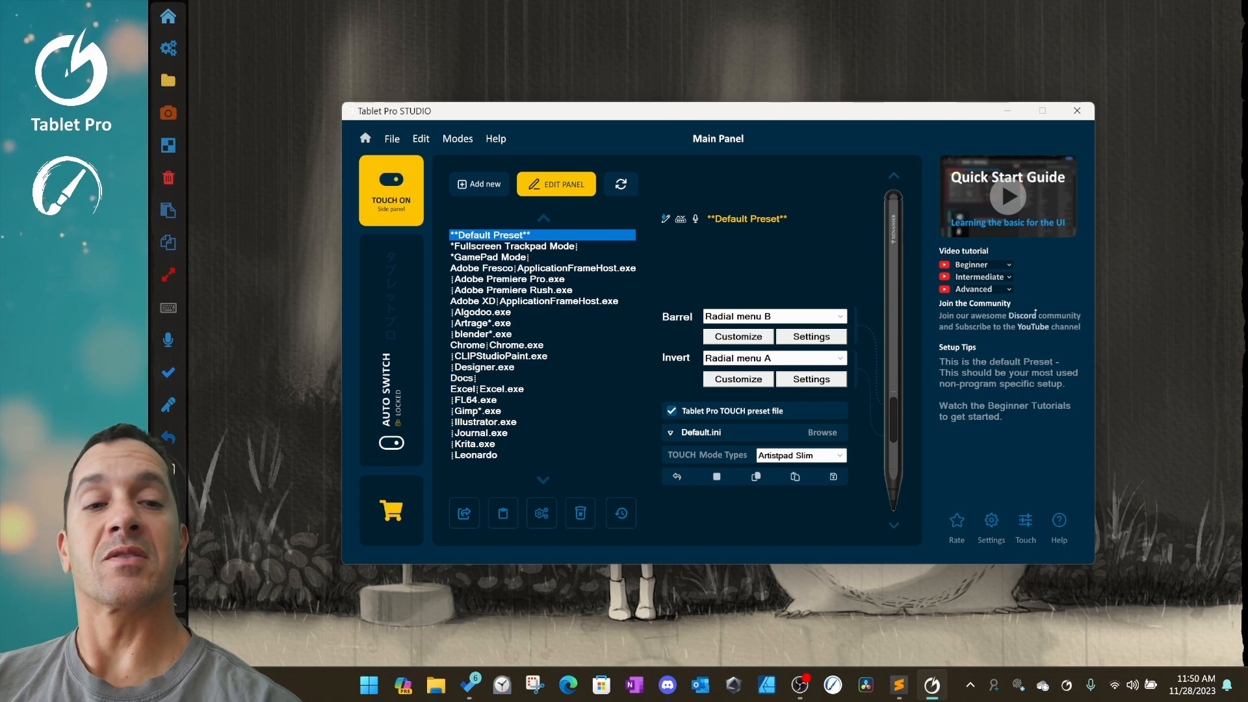
pyautogui.moveTo(1001, 198)
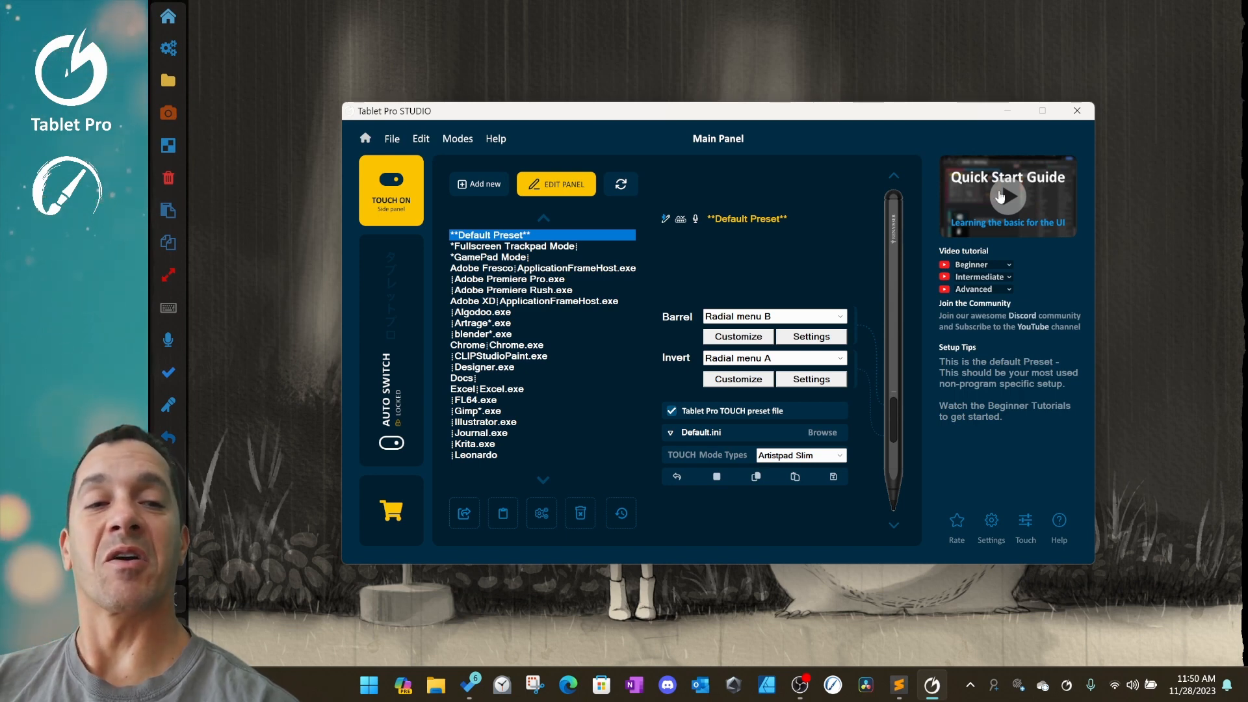
pyautogui.moveTo(1005, 196)
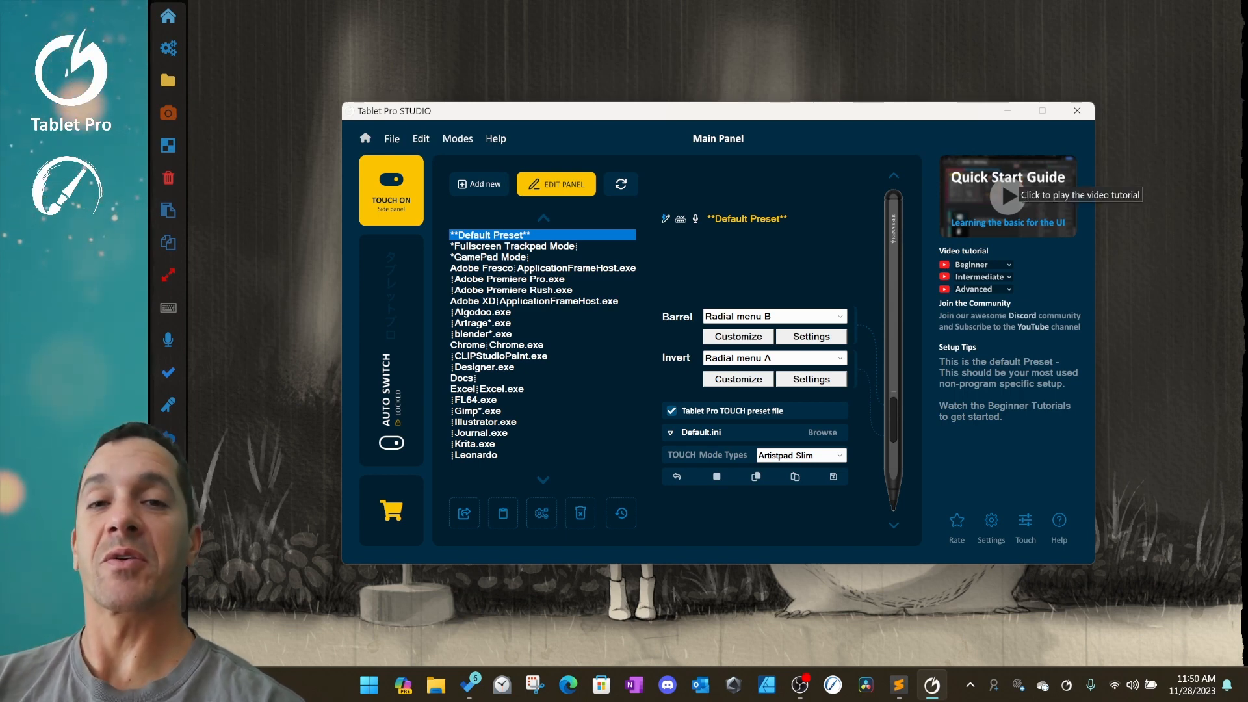